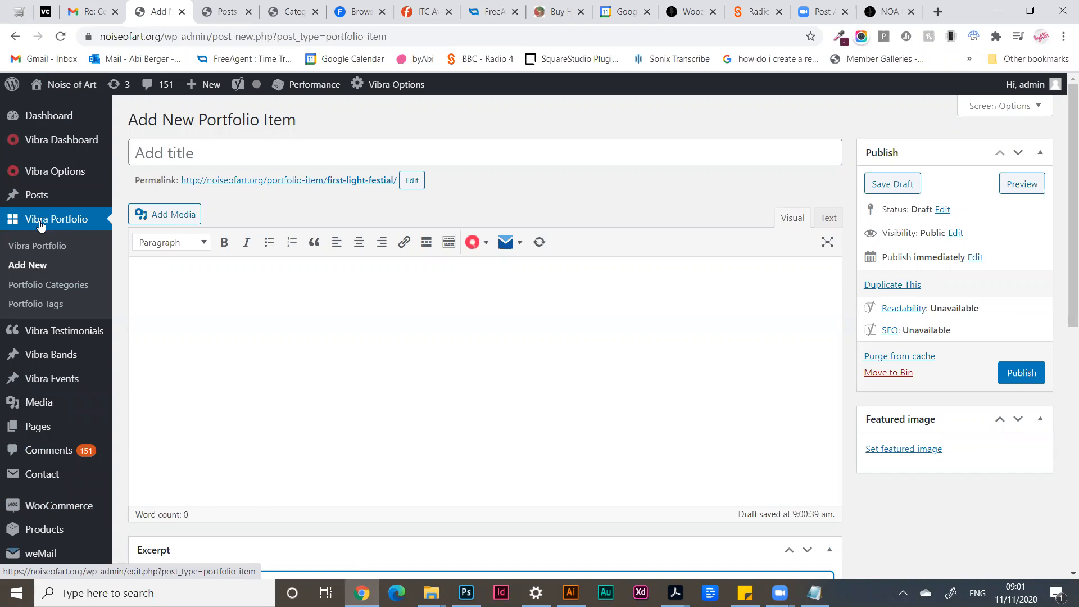
pyautogui.moveTo(27, 264)
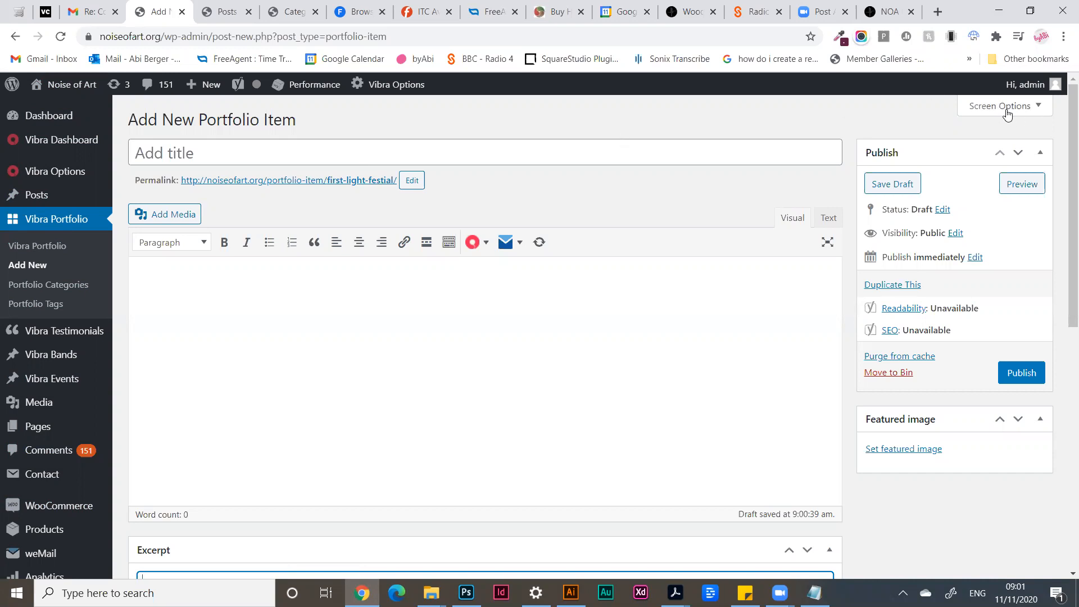
# - Show Screen Options and review that the featured image, excerpt, portfolio images, sidebar items and content bottom boxes are on
pyautogui.click(1000, 105)
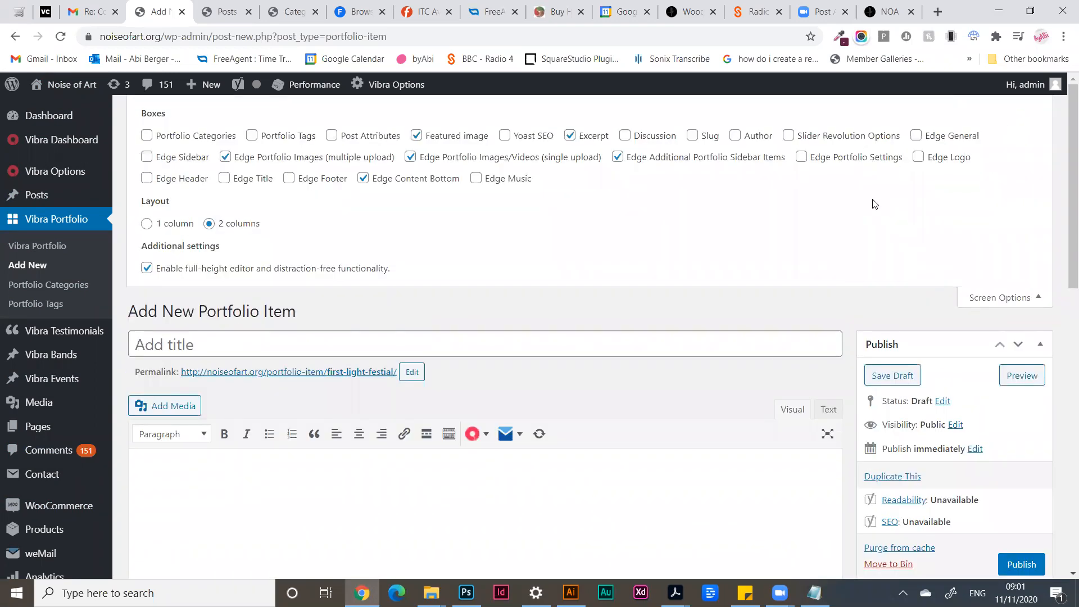
pyautogui.moveTo(1064, 150)
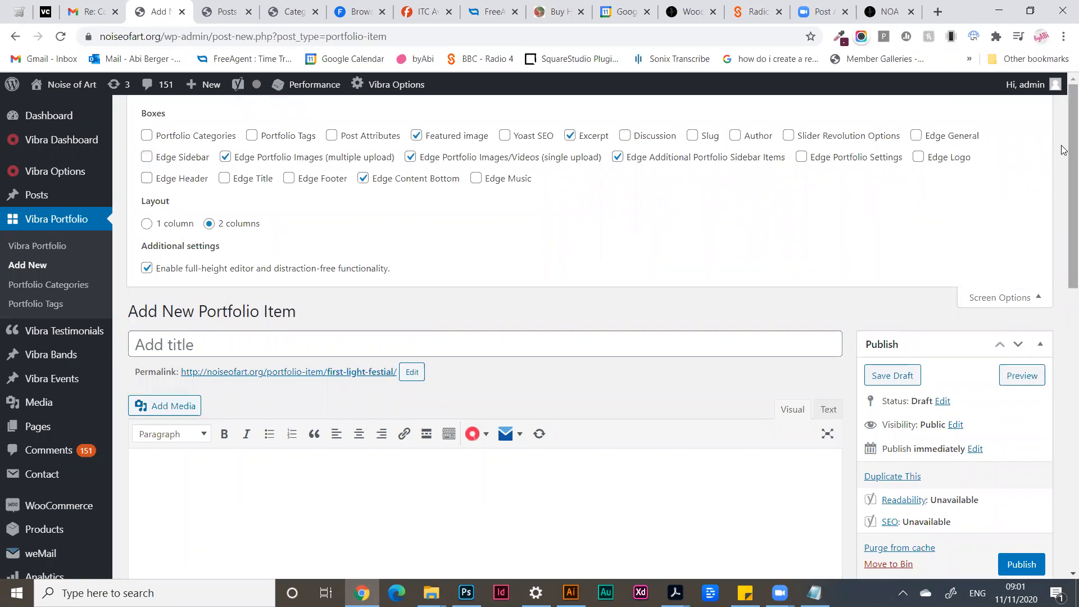
pyautogui.scroll(-3)
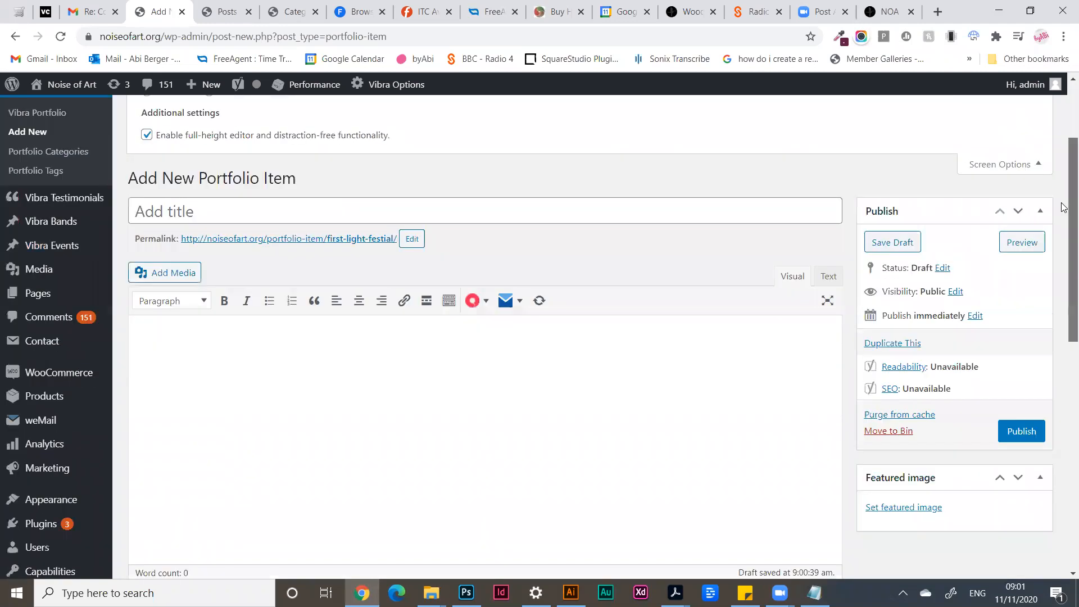
pyautogui.scroll(-3)
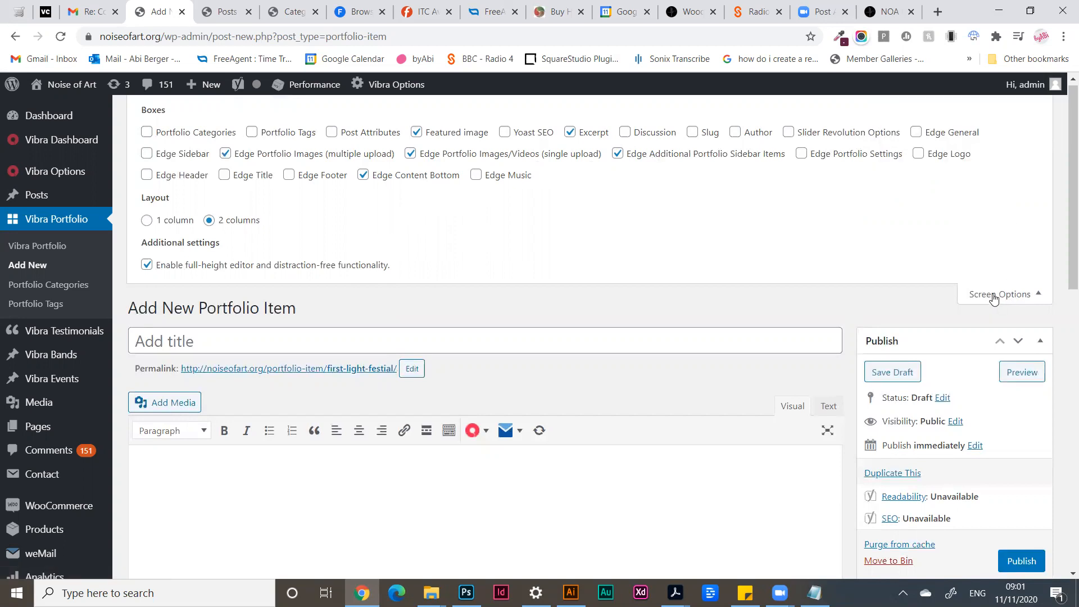
# - Title the new portfolio item 'First Light Festival'
pyautogui.click(1000, 294)
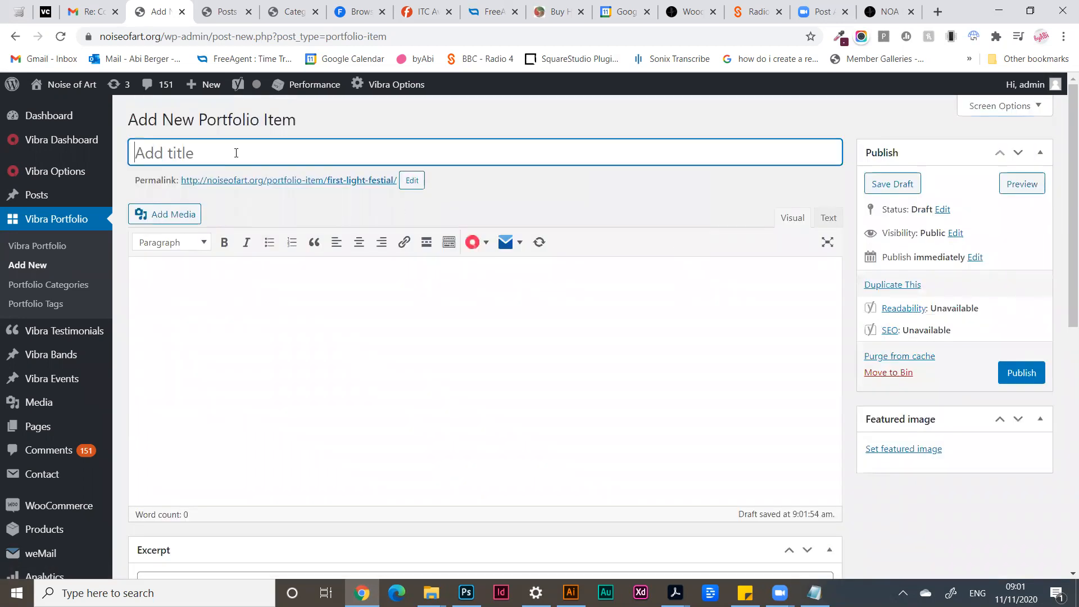
pyautogui.write('F')
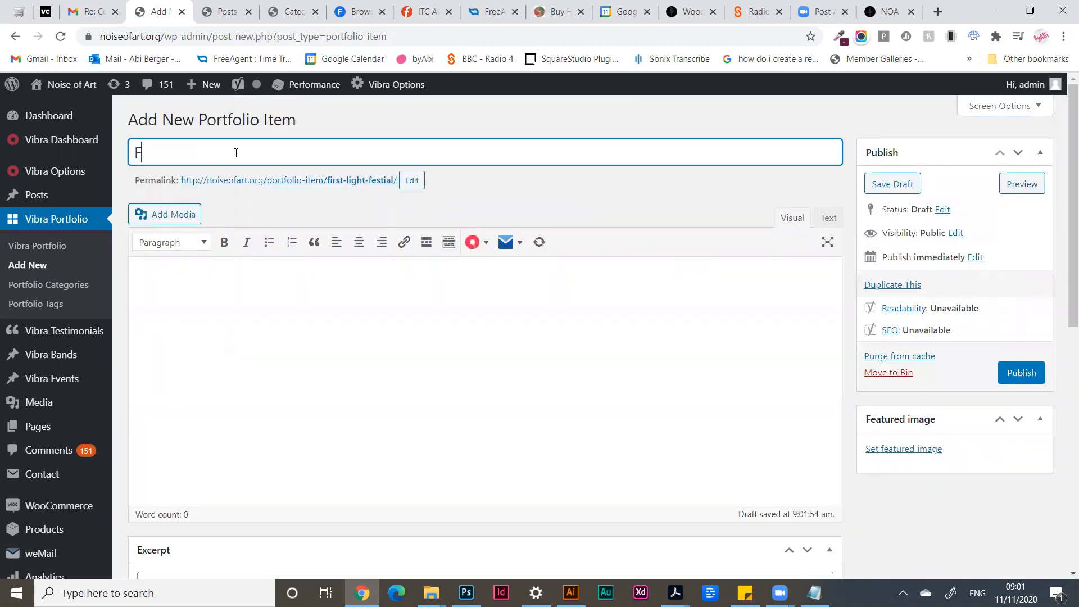
pyautogui.write('irst Light')
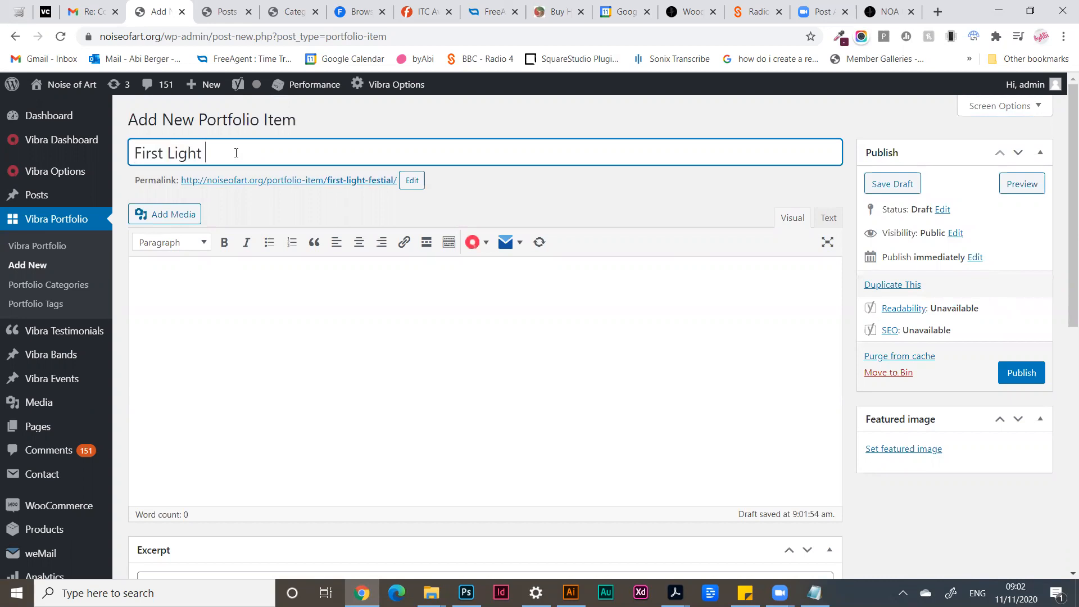
pyautogui.write('Festival')
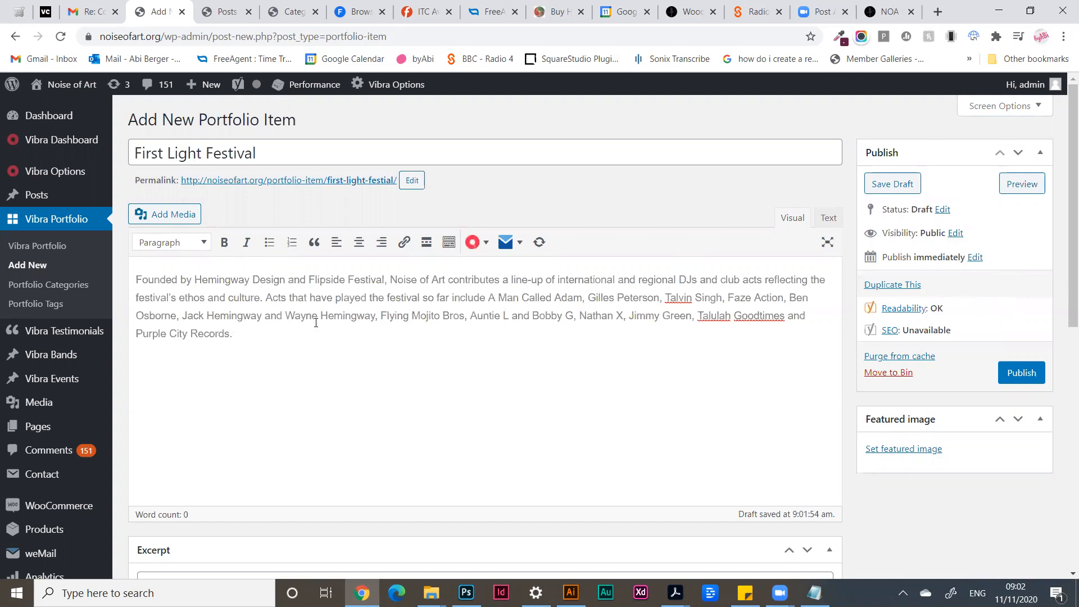
# - Move down to the Excerpt field to begin editing it
pyautogui.scroll(-3)
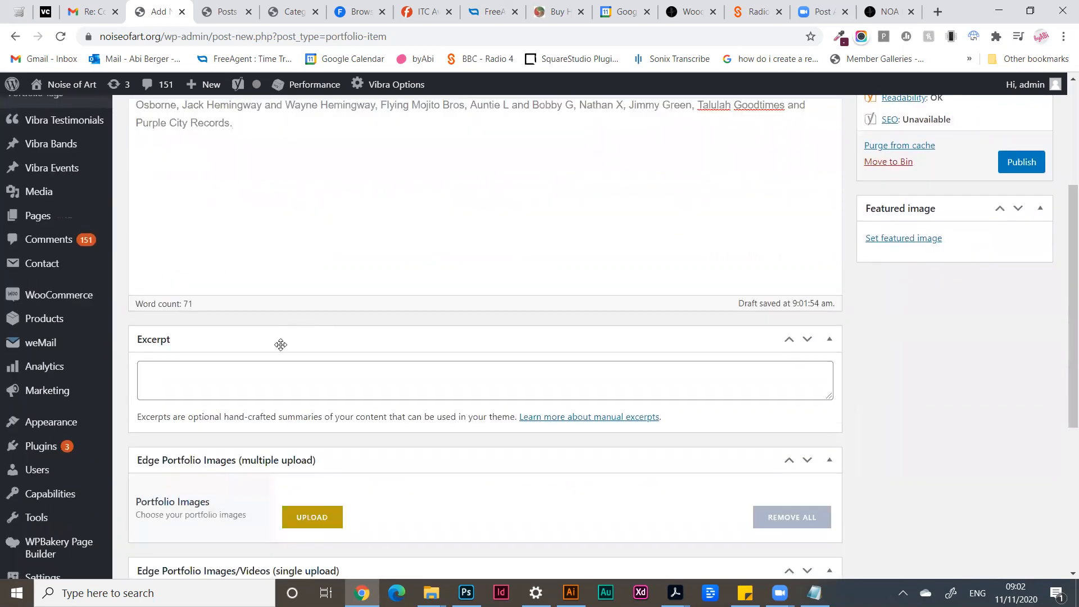
pyautogui.click(277, 380)
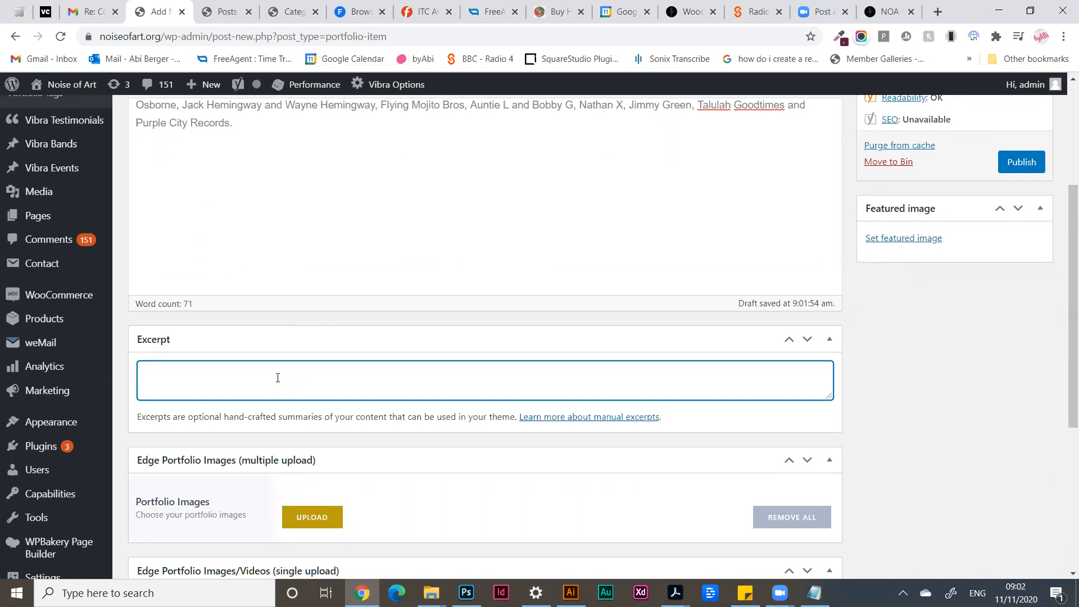
pyautogui.scroll(-3)
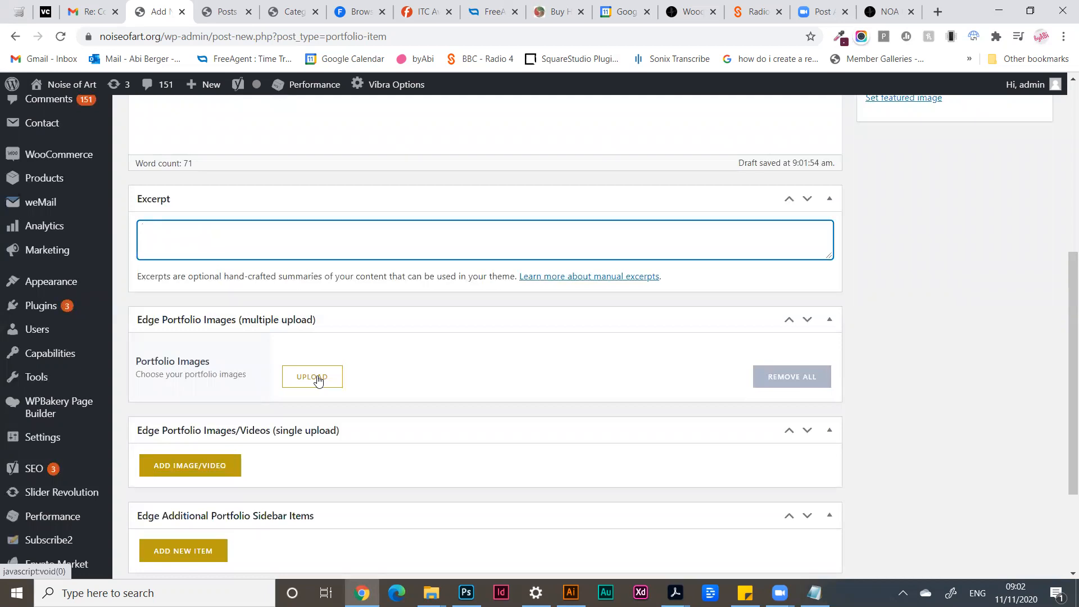
# - Start a portfolio gallery and browse the media library for images to add
pyautogui.click(313, 377)
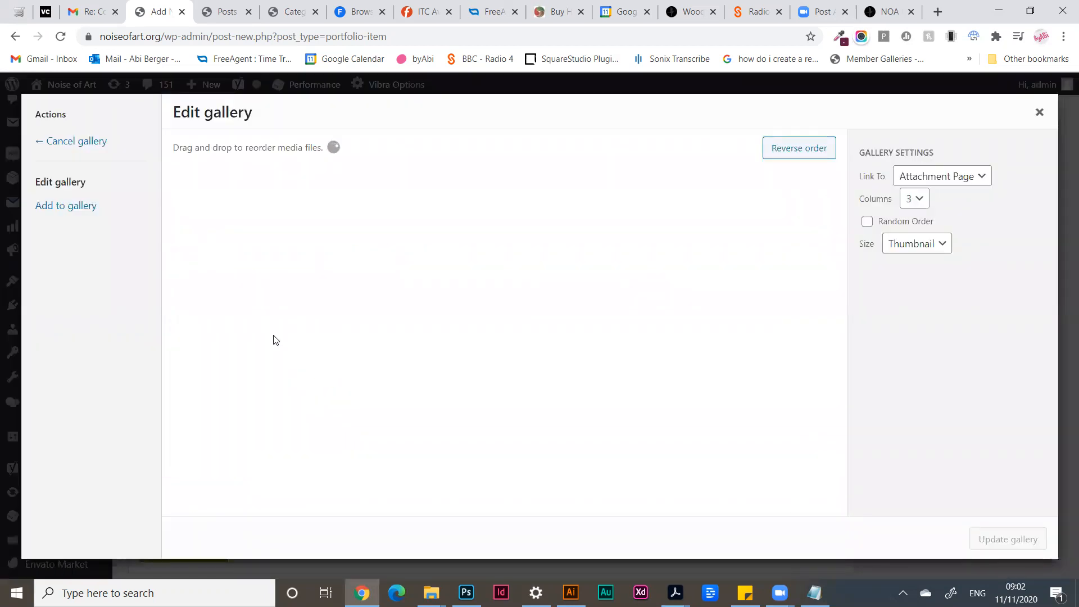
pyautogui.click(65, 205)
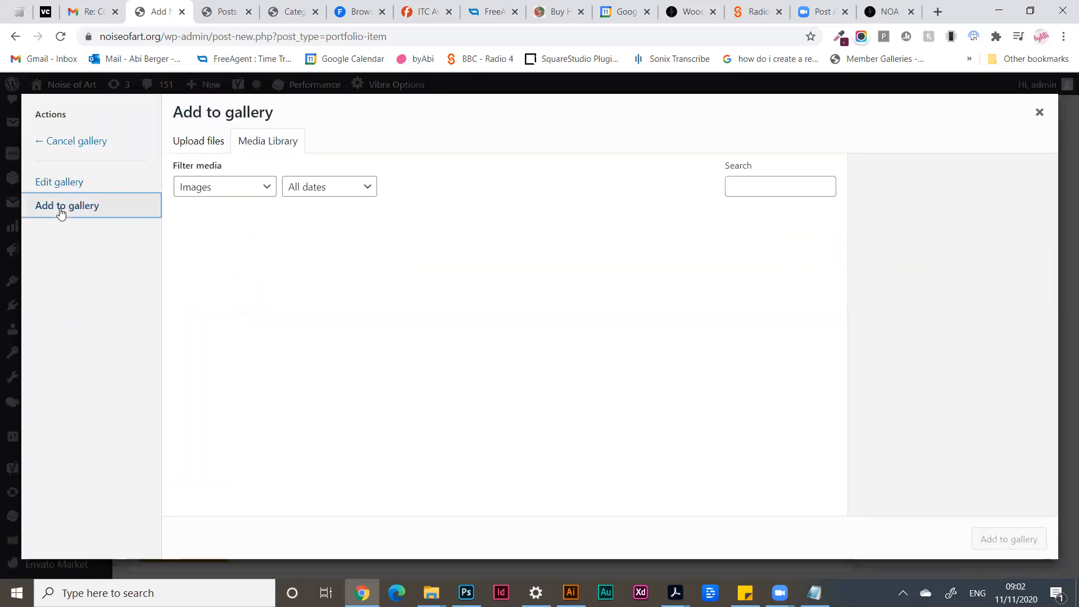
pyautogui.click(197, 140)
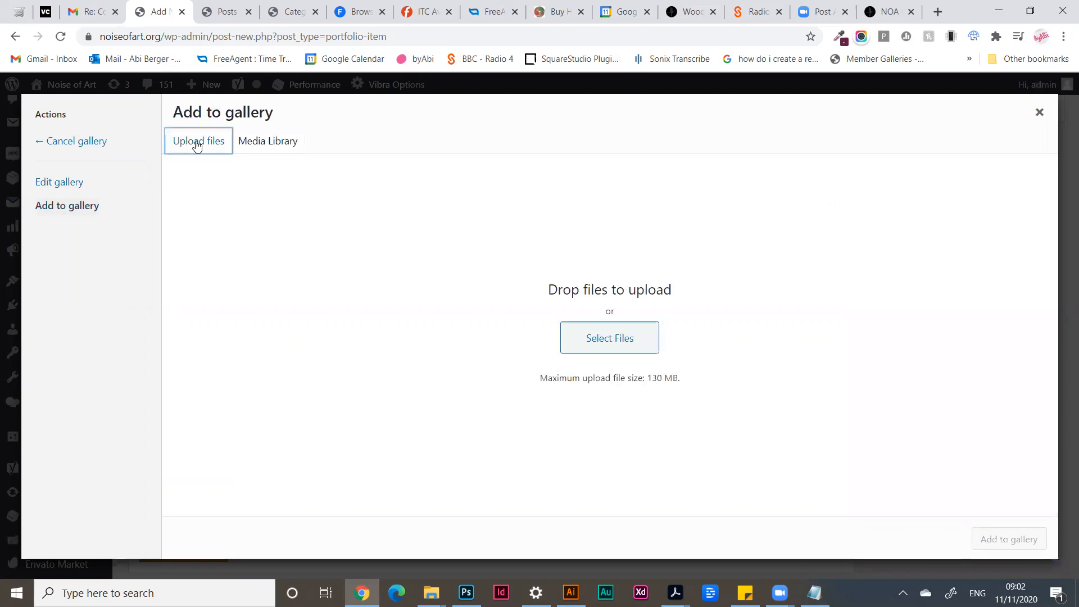
pyautogui.click(267, 141)
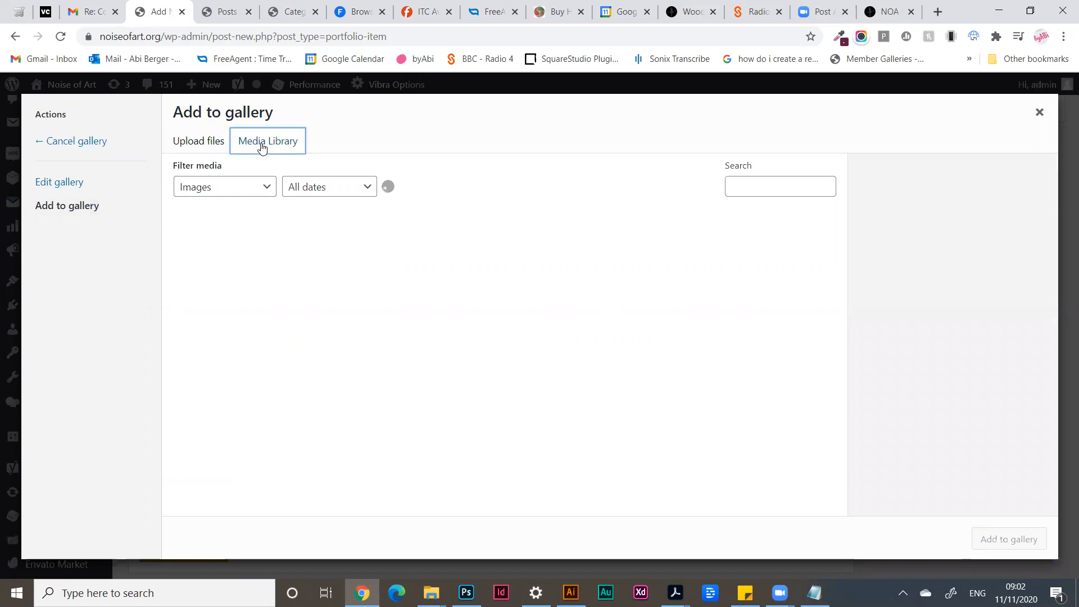
pyautogui.click(268, 140)
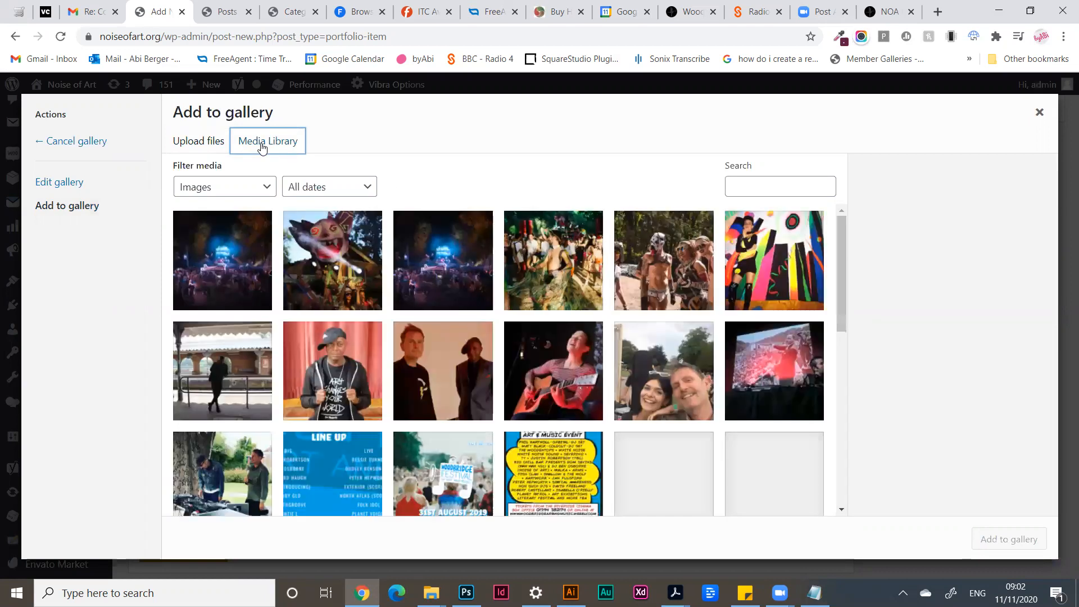
pyautogui.moveTo(319, 337)
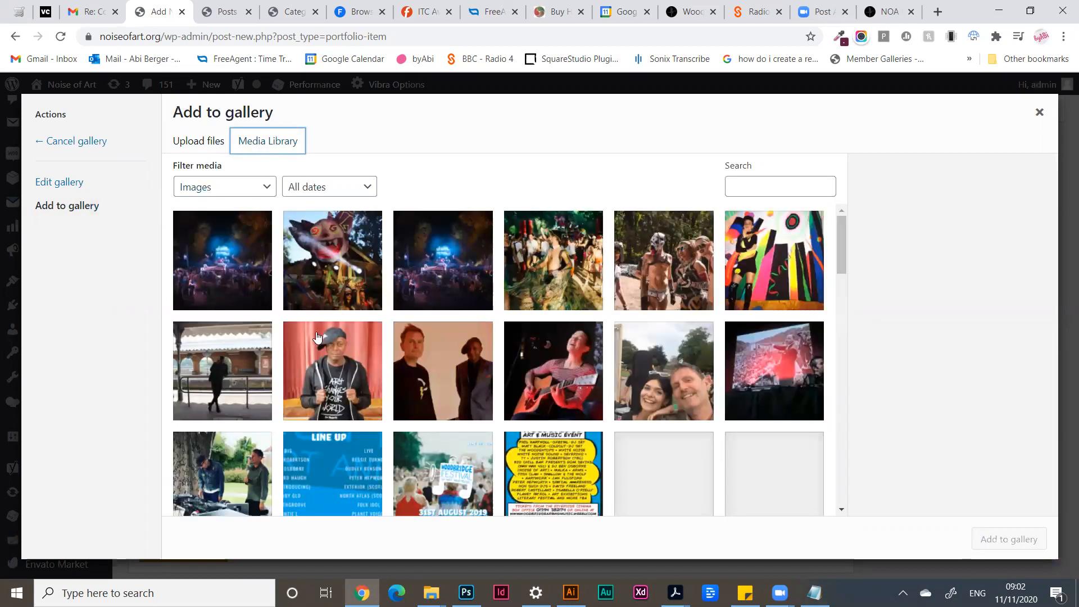
# - Add the portrait, purple Ben Osborne poster and DJ photo to the portfolio gallery
pyautogui.scroll(-3)
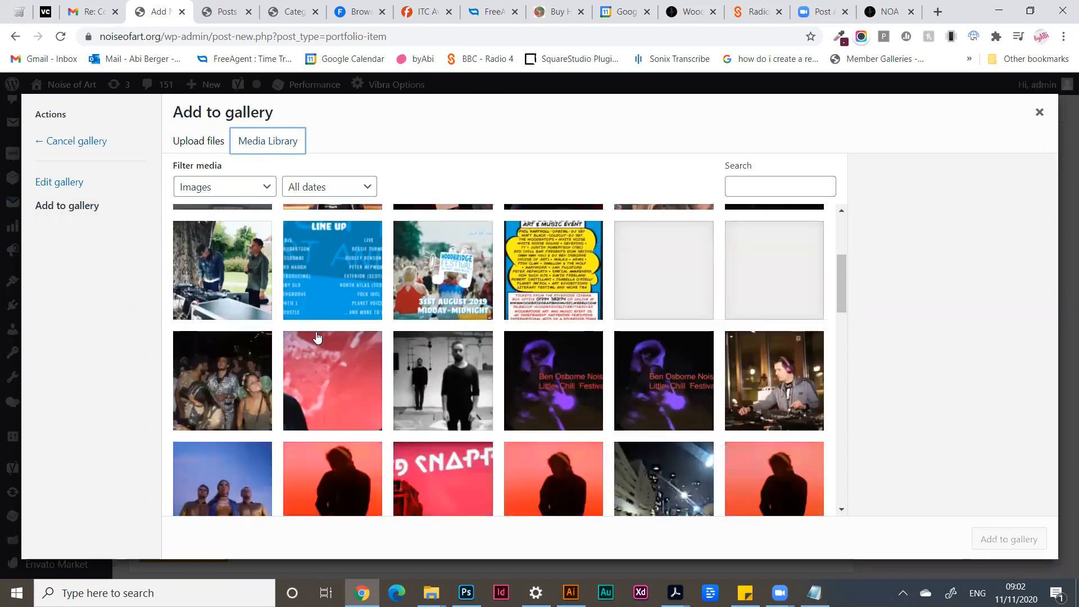
pyautogui.click(443, 381)
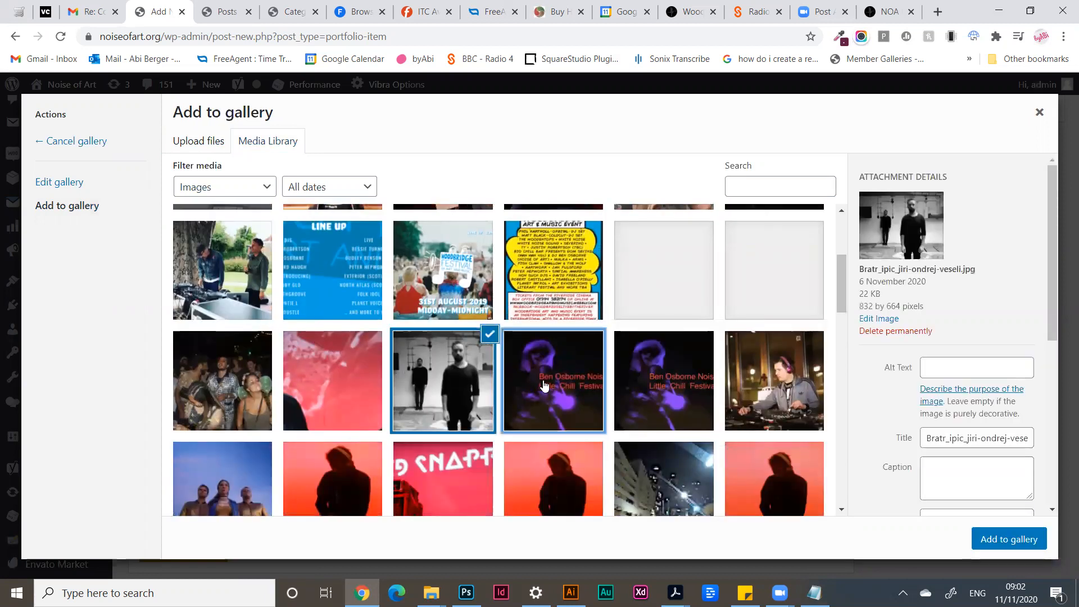
pyautogui.click(774, 380)
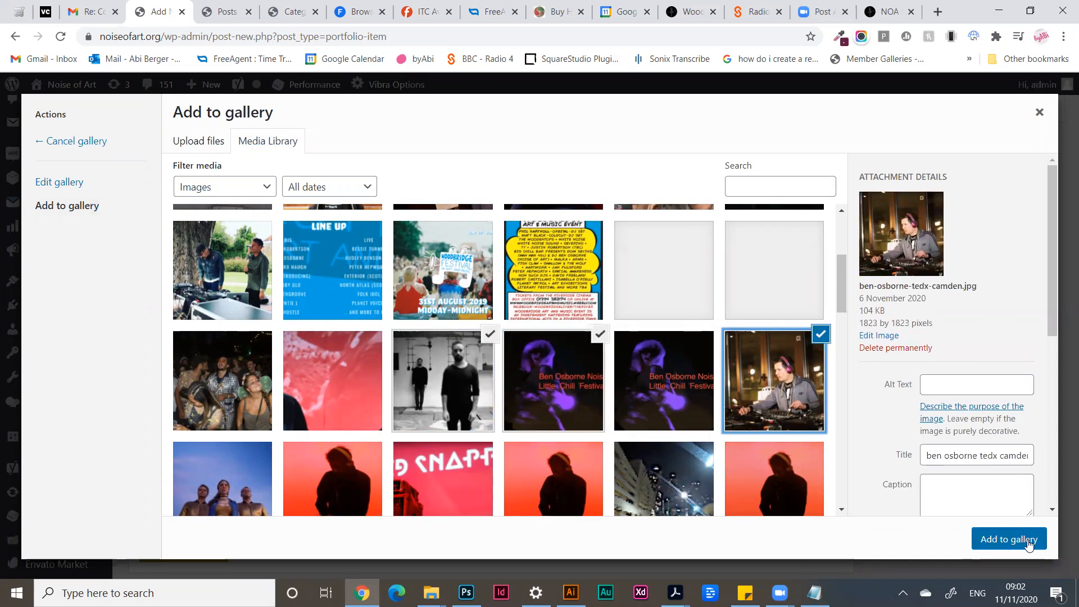
pyautogui.click(1009, 539)
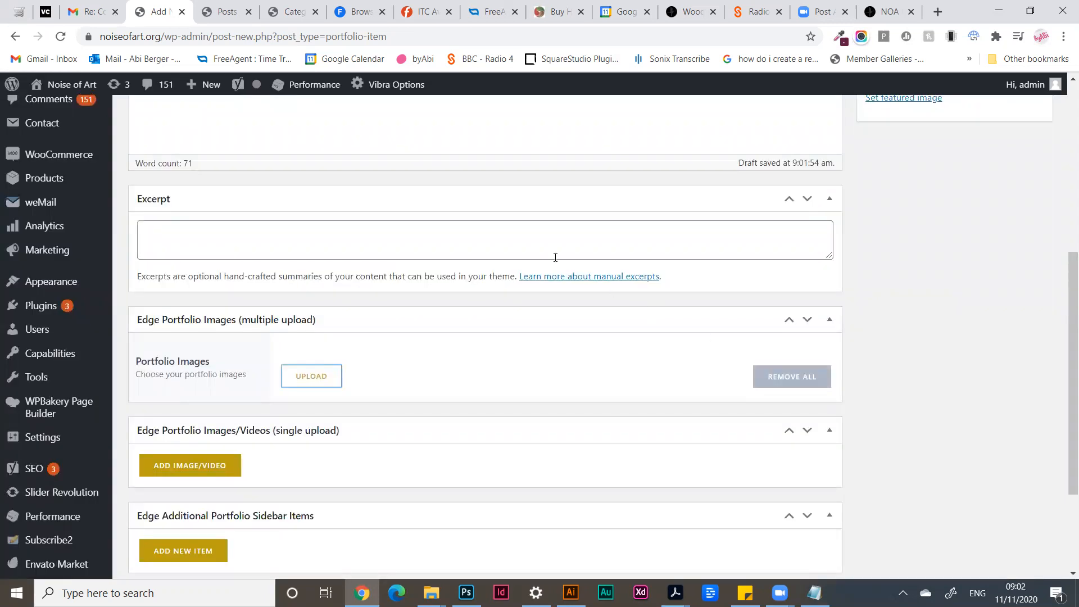
pyautogui.moveTo(533, 279)
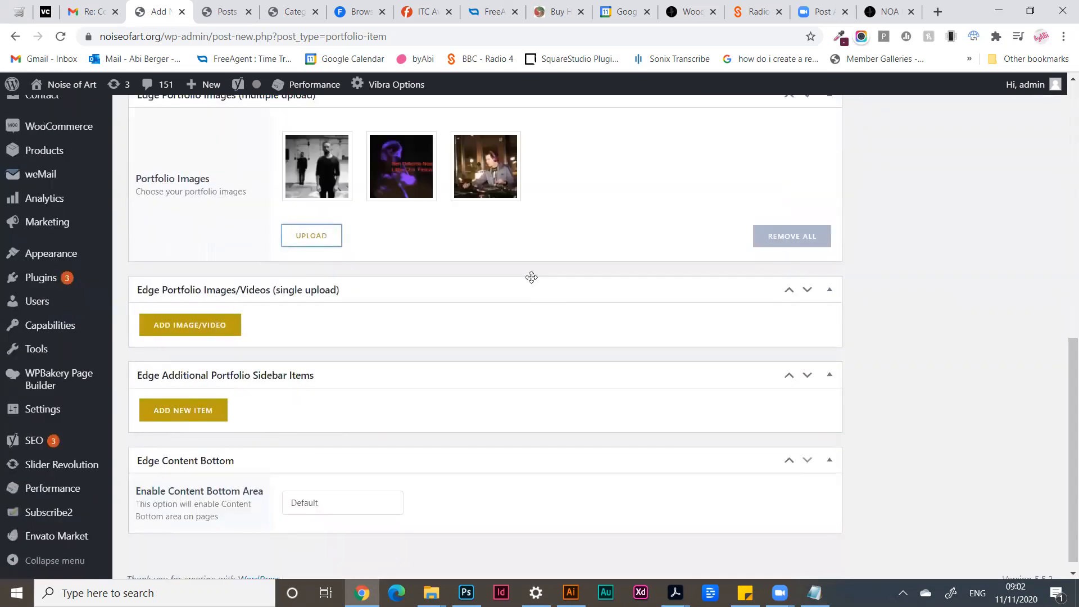
# - Create a sidebar item titled Website with the text 'Website Address'
pyautogui.scroll(-3)
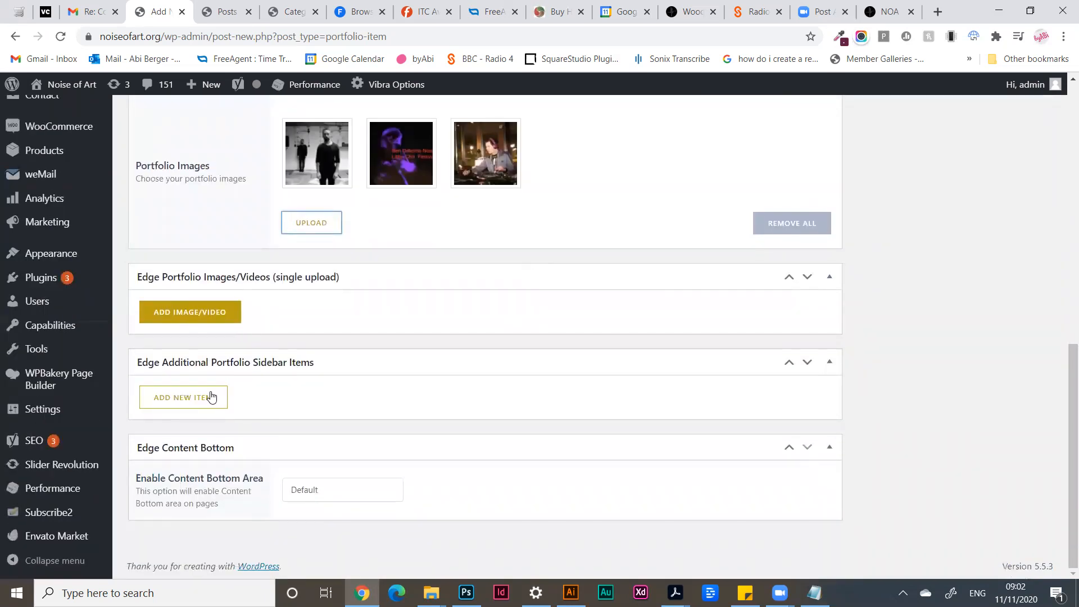
pyautogui.click(182, 398)
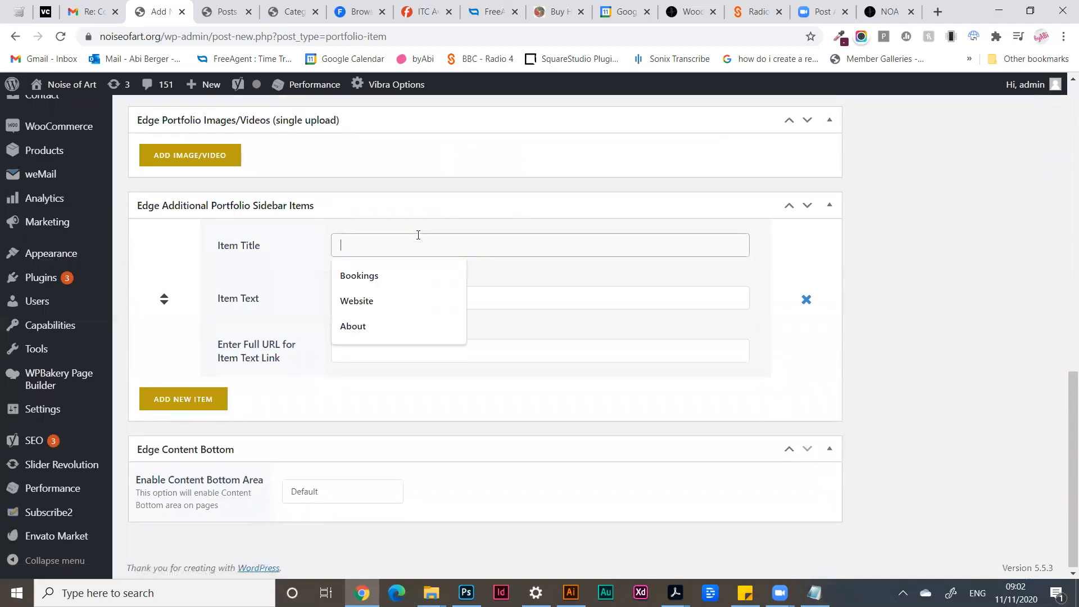
pyautogui.click(356, 302)
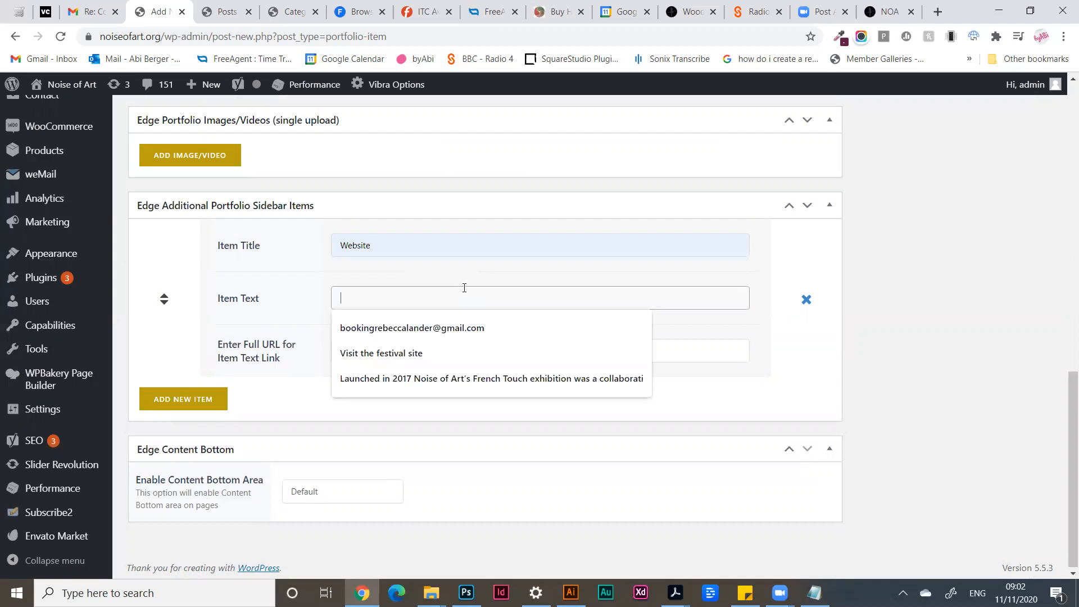
pyautogui.write('Website Ad')
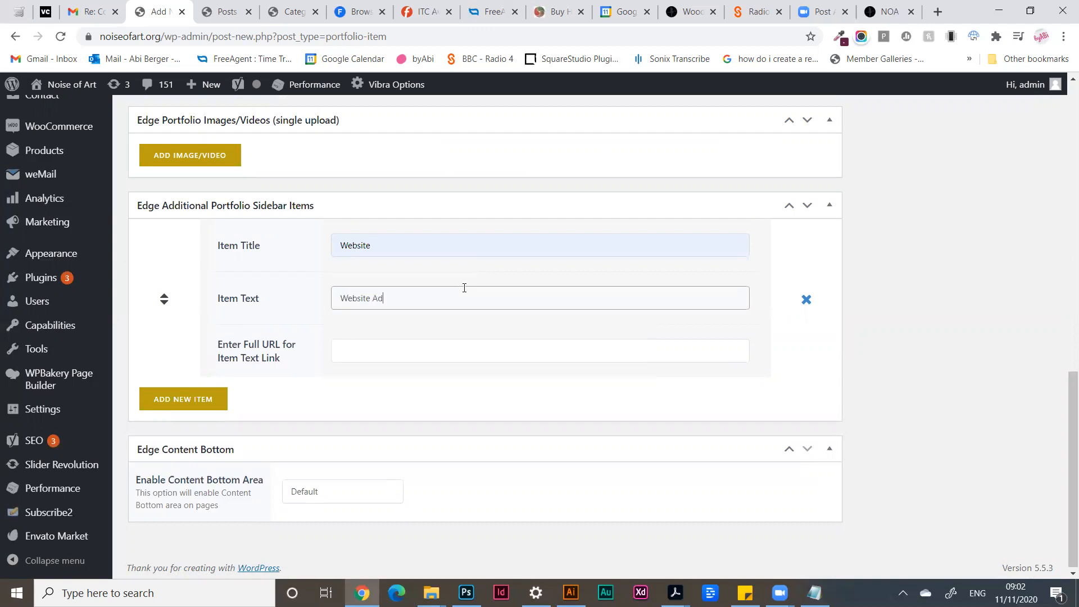
# - Link the Website item to the First Light festival event URL and add a second blank item
pyautogui.click(87, 12)
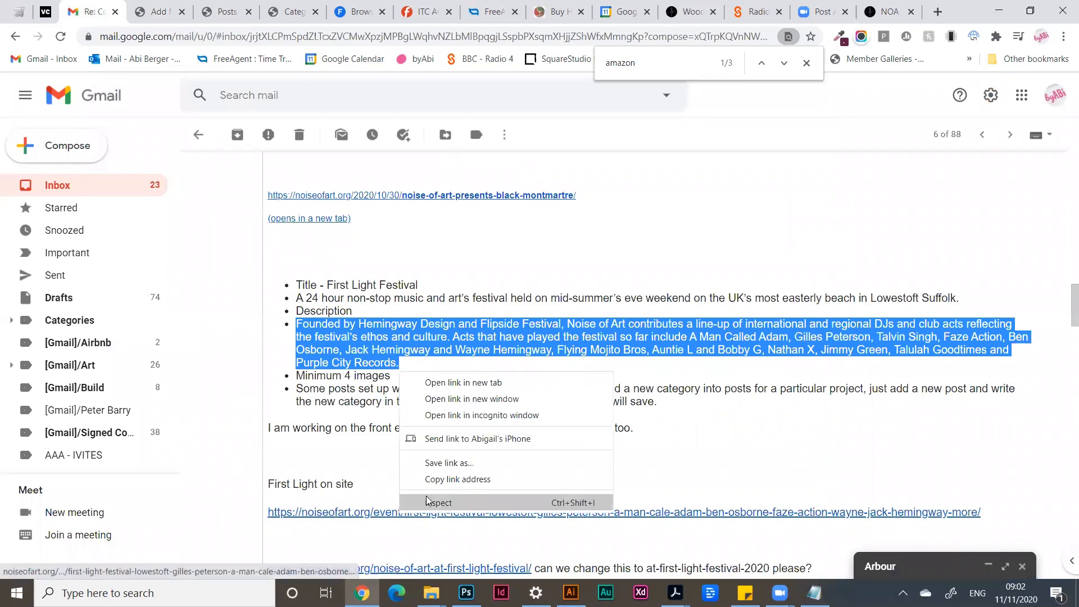
pyautogui.click(159, 11)
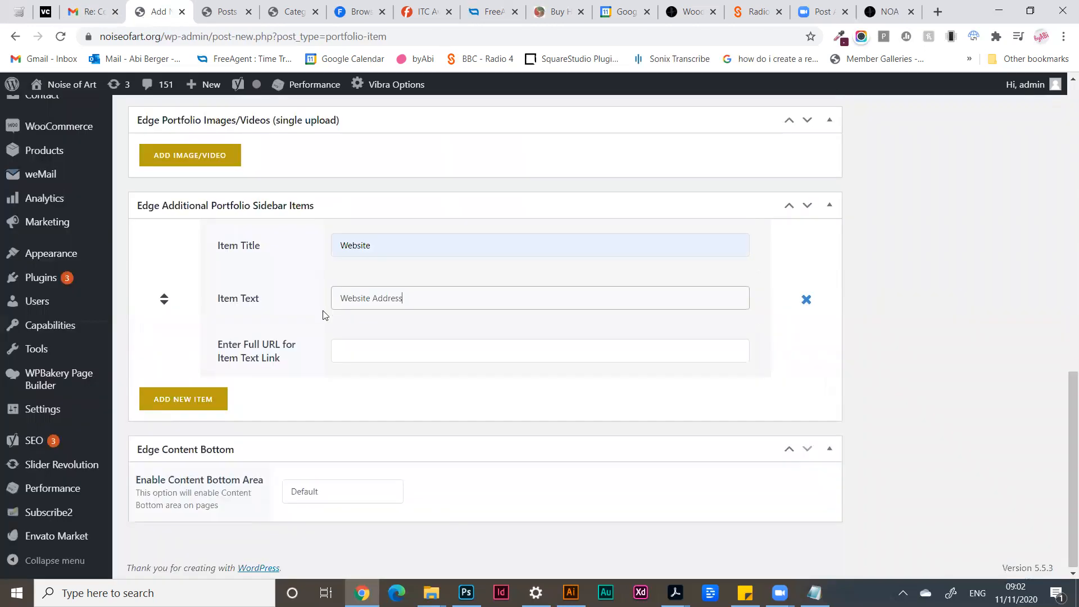
pyautogui.write('stival-lowestoft-gilles-peterson-a-man-cale-adam-ben-osborne-faze-action-wayne-jack-hemingway-more/')
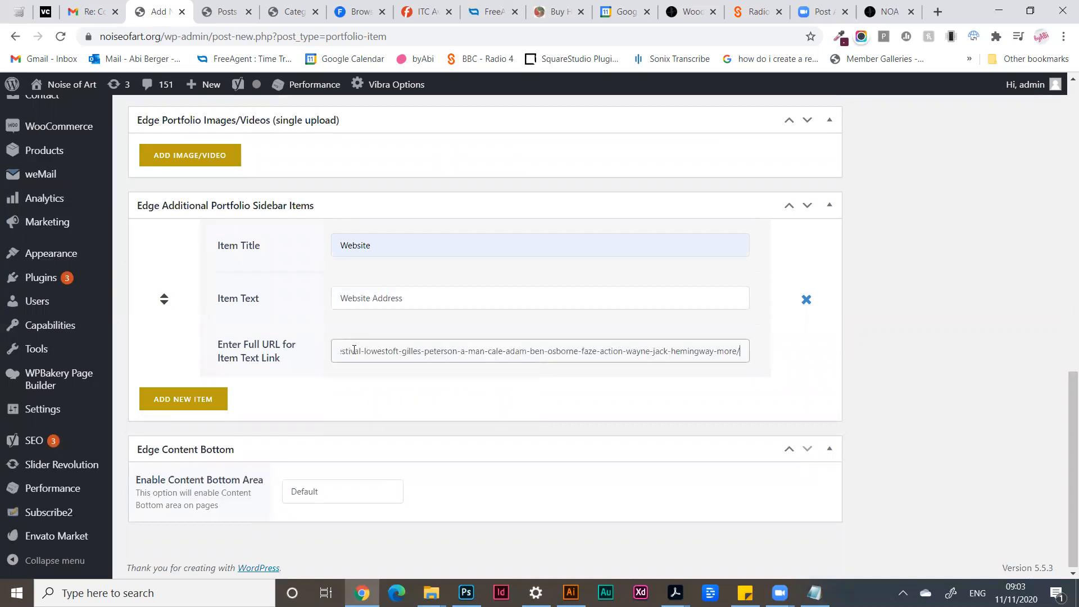
pyautogui.click(182, 399)
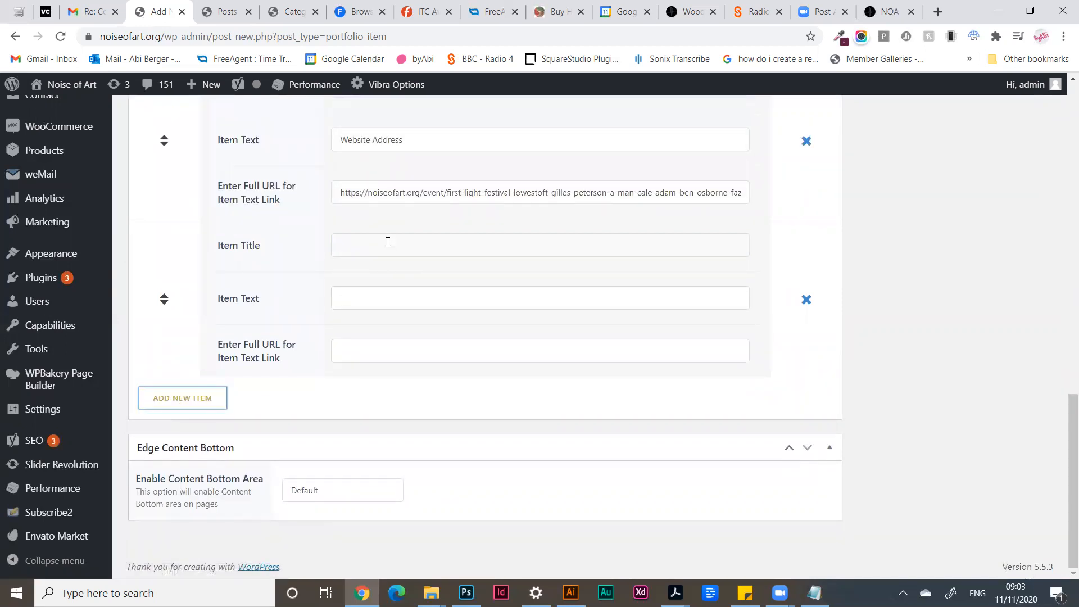
# - Title the second sidebar item Details with the festival's one-line summary copied from the email as its text
pyautogui.write('D')
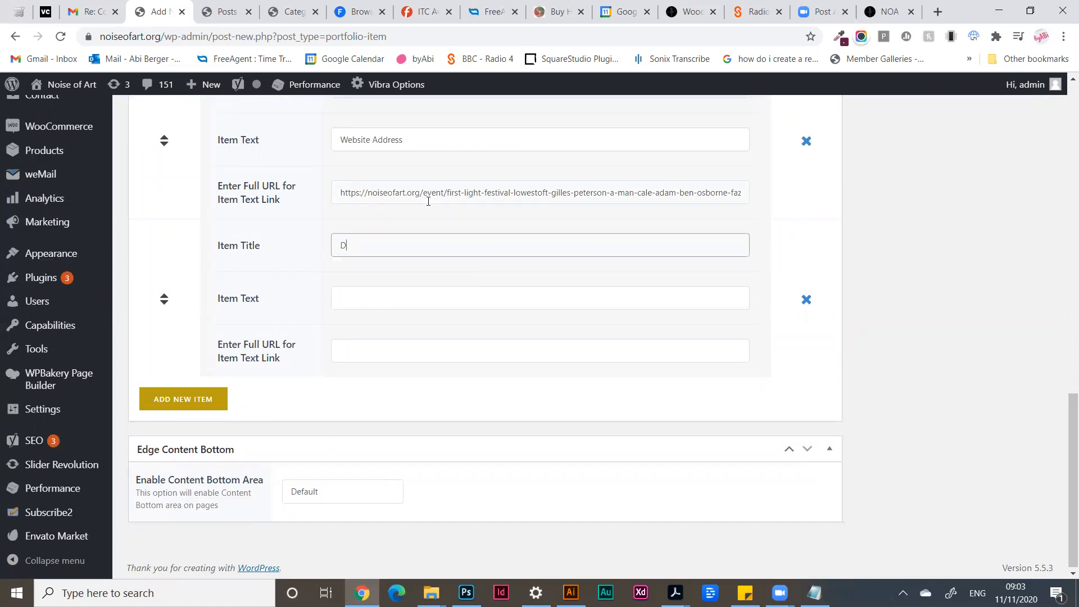
pyautogui.write('etails')
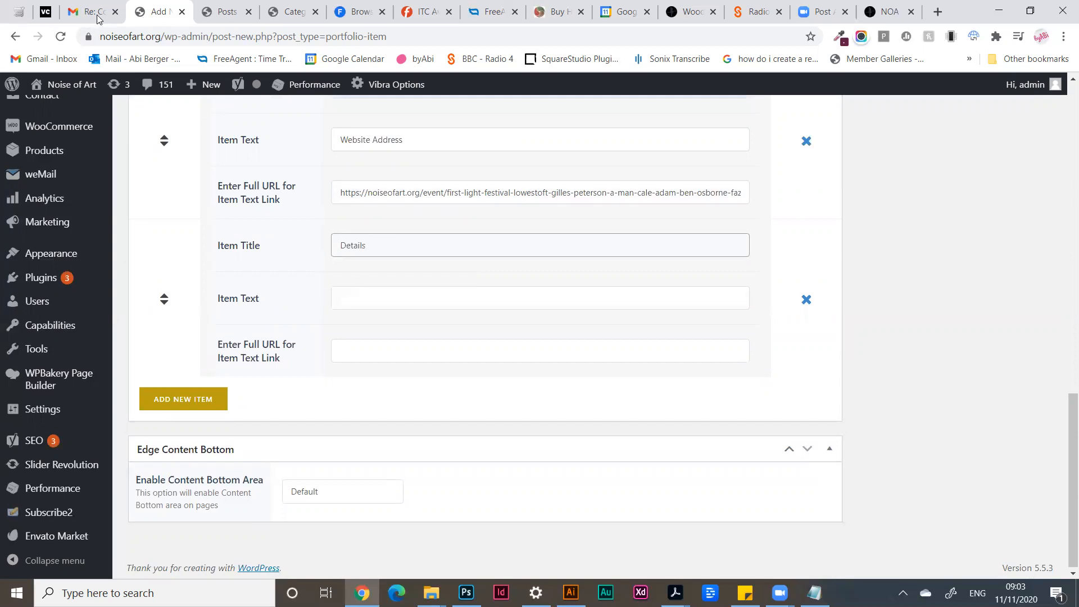
pyautogui.click(87, 11)
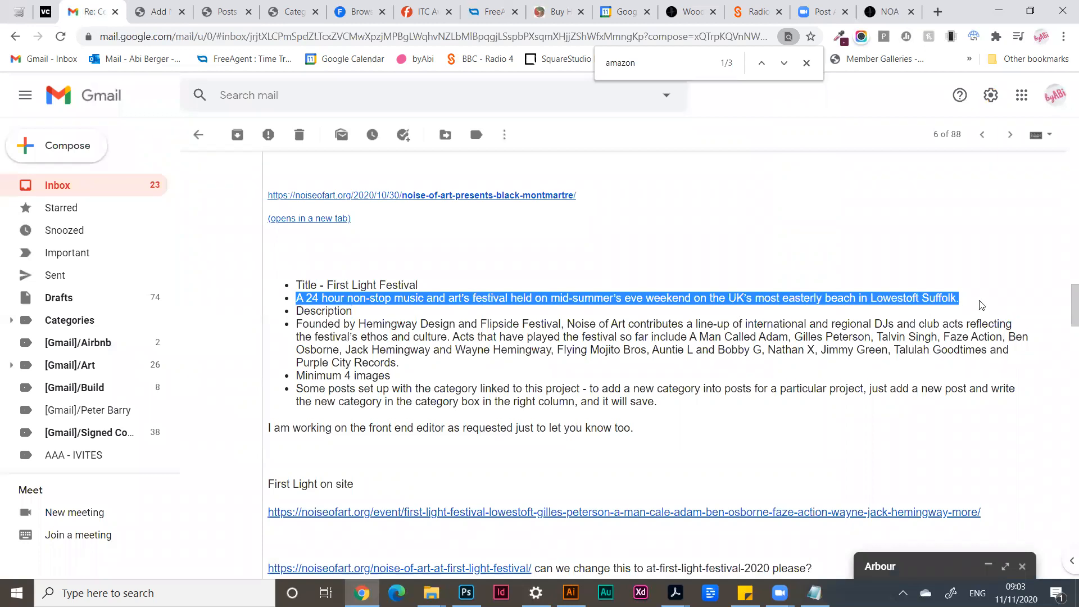
pyautogui.click(162, 13)
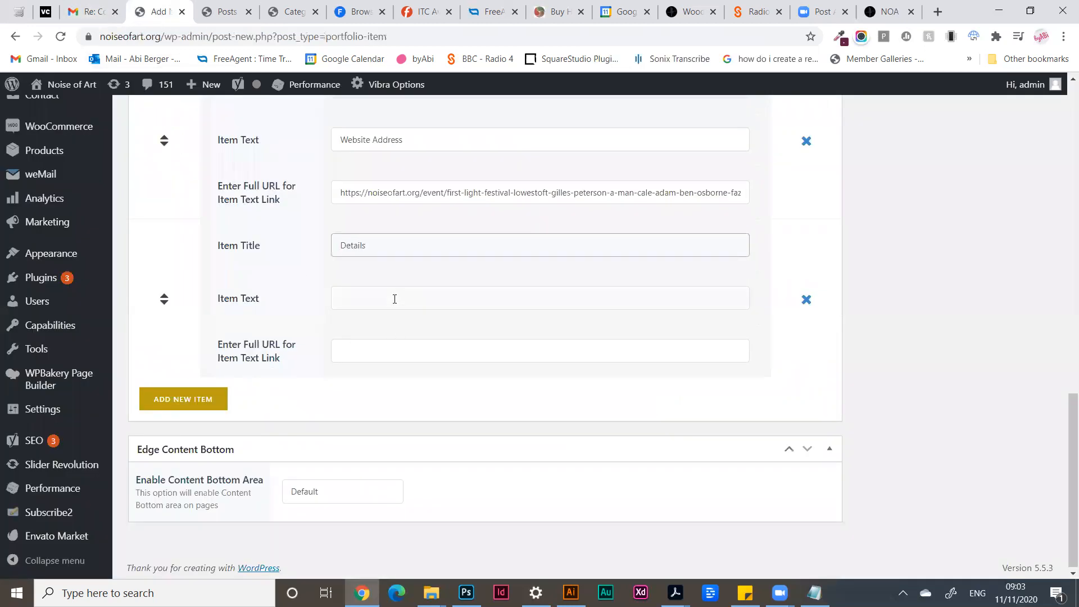
pyautogui.write(": and art's festival held on mid-summer's eve weekend on the UK's most easterly beach in Lowestoft Suffolk.")
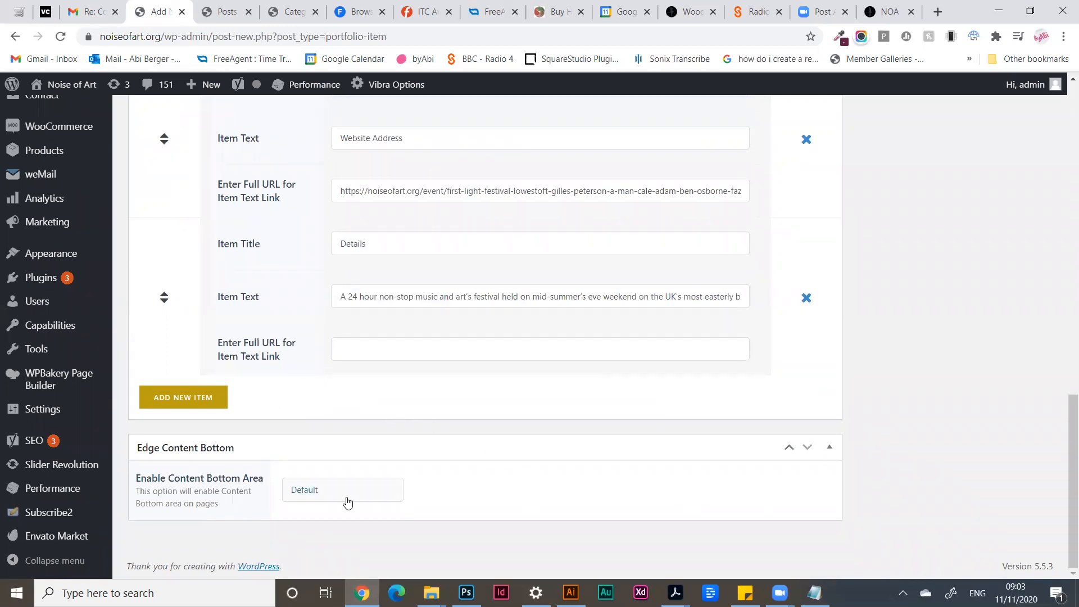
# - Set Enable Content Bottom Area to Yes and choose the First Light sidebar to display
pyautogui.click(342, 490)
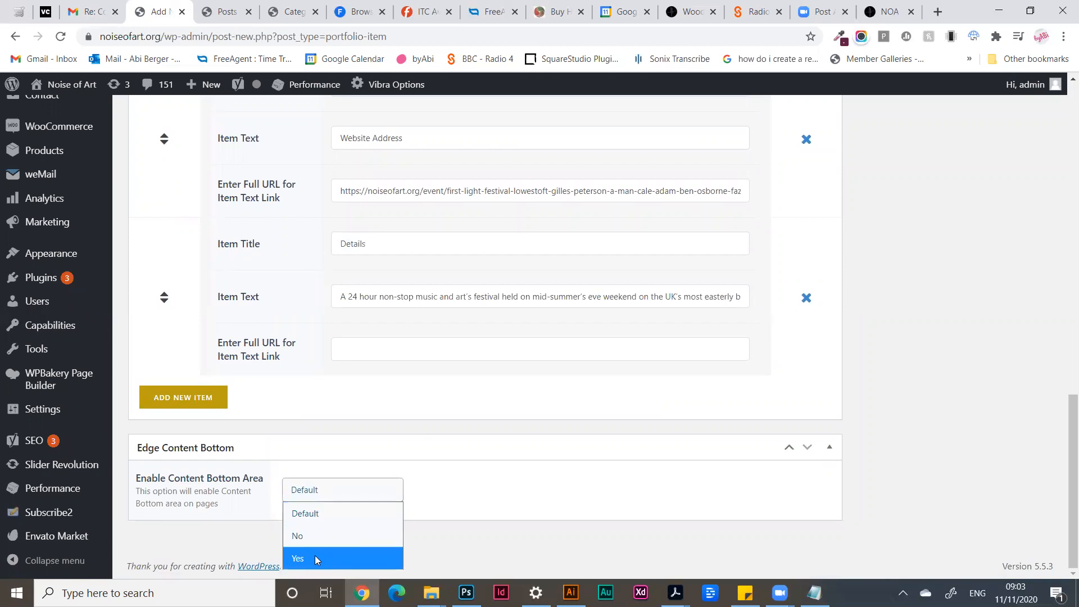
pyautogui.click(297, 557)
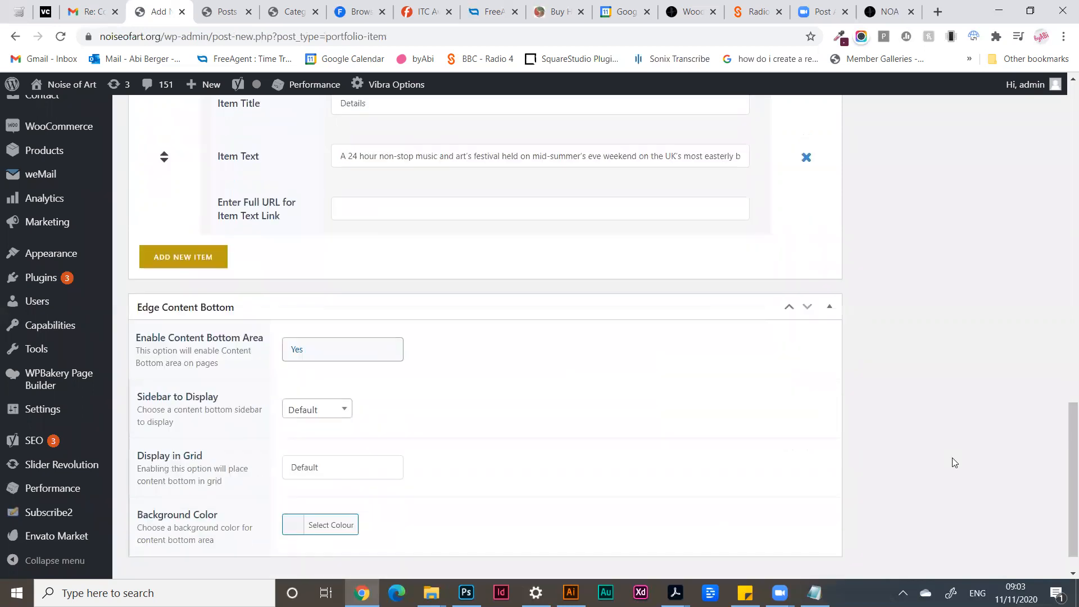
pyautogui.click(317, 410)
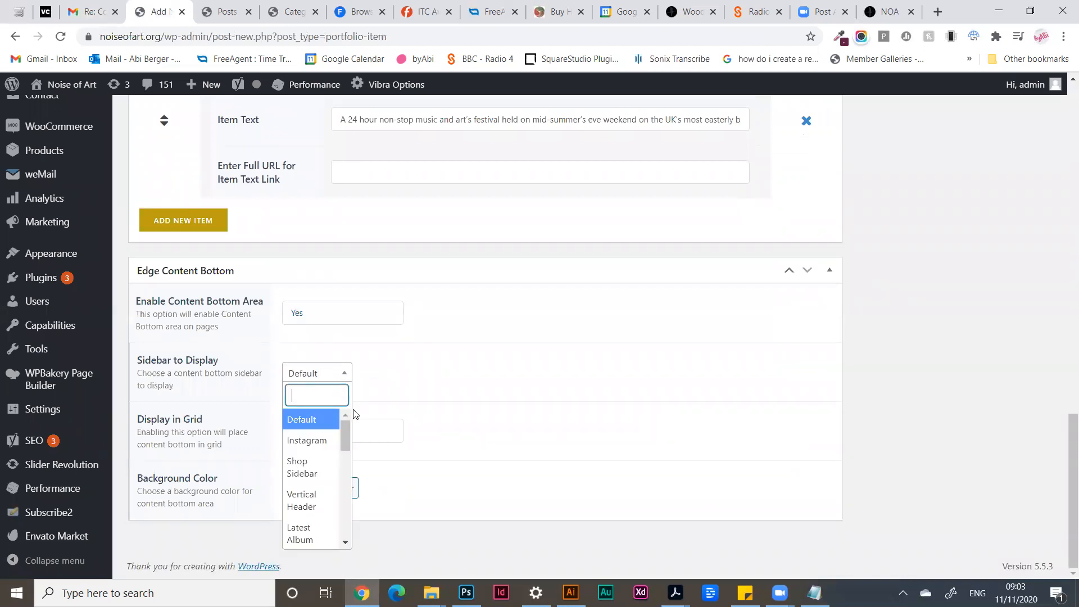
pyautogui.scroll(-3)
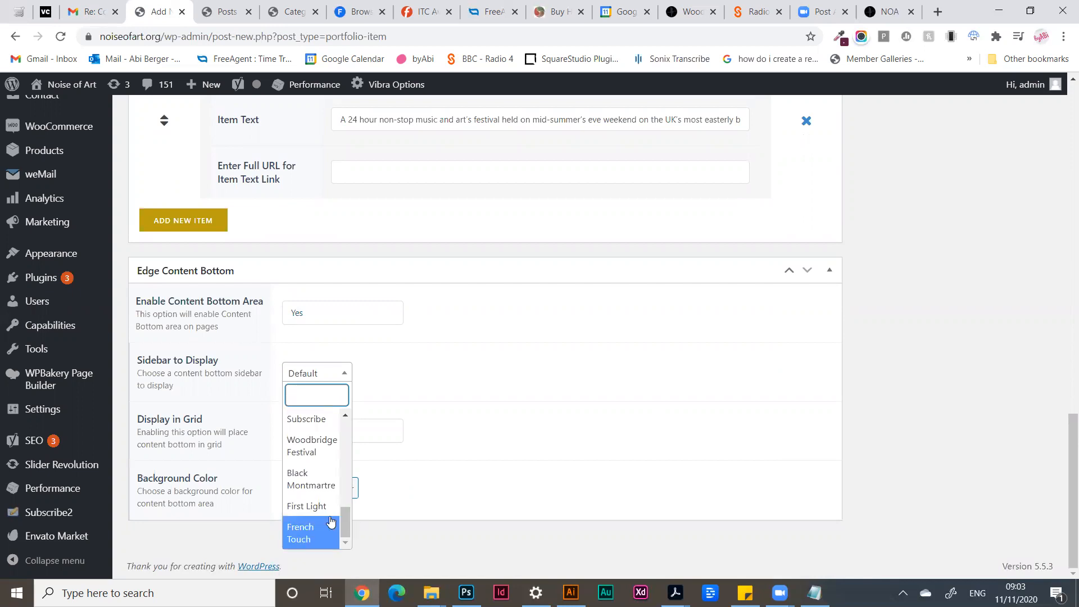
pyautogui.click(306, 505)
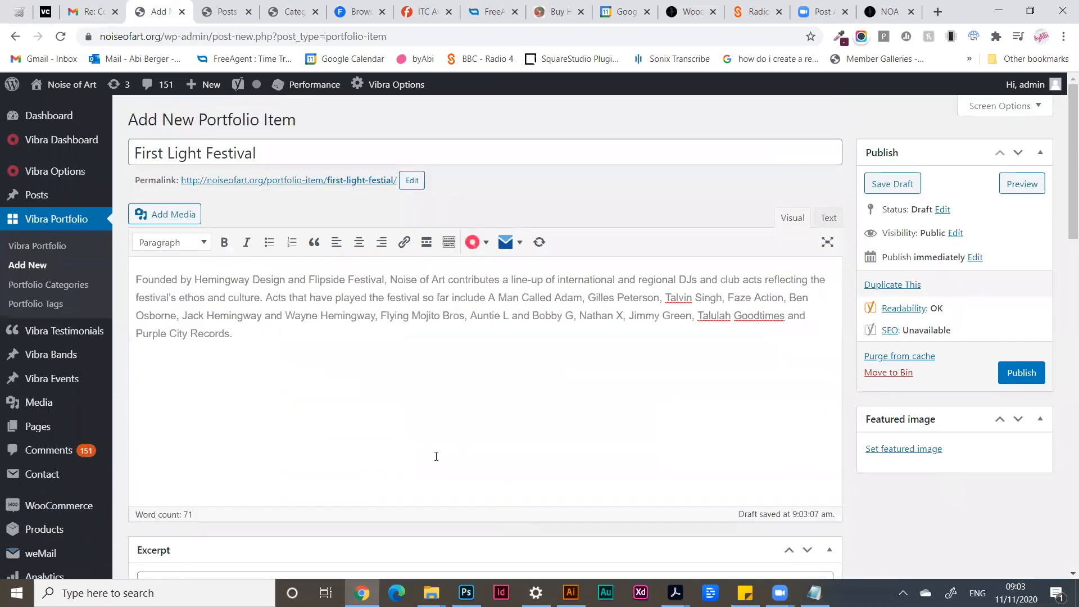
# - Set the purple Ben Osborne Little Chill Festival image as the featured image
pyautogui.click(903, 449)
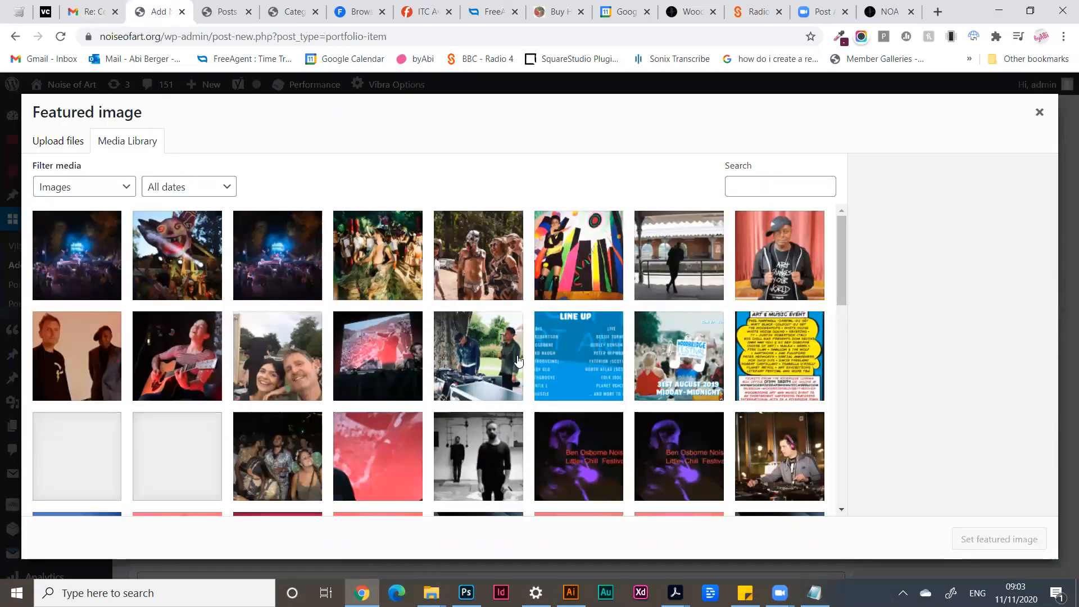
pyautogui.click(579, 456)
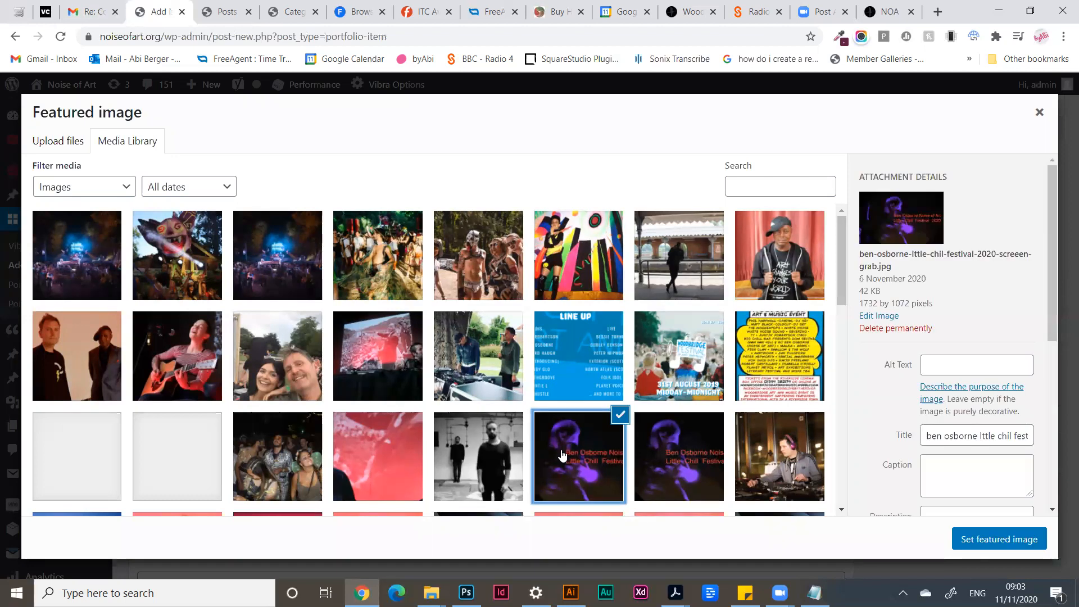
pyautogui.click(998, 539)
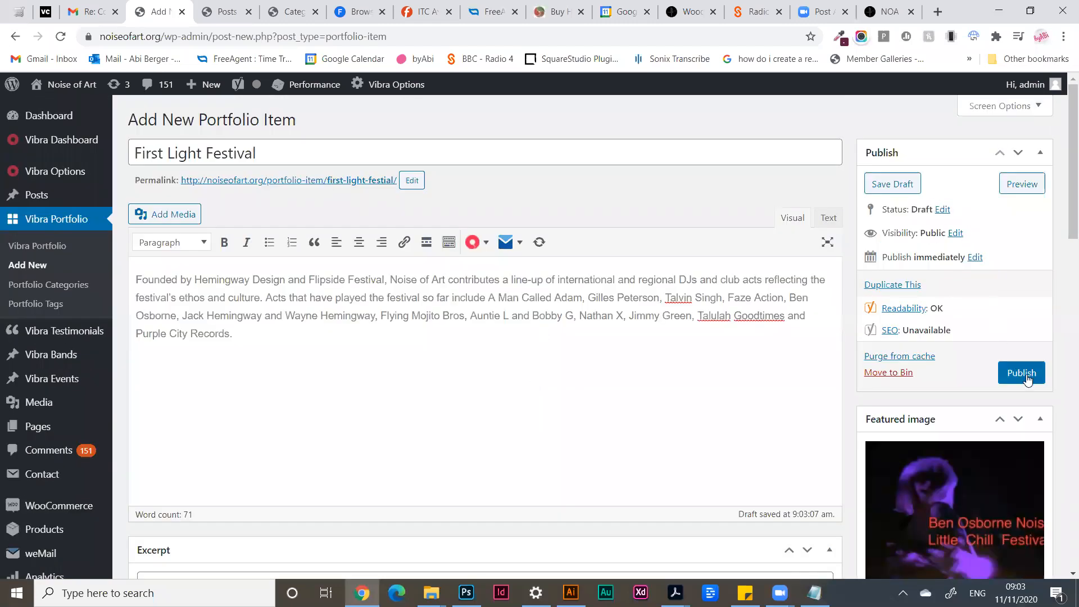
# - Publish the portfolio item and follow its permalink to the live page
pyautogui.click(1020, 372)
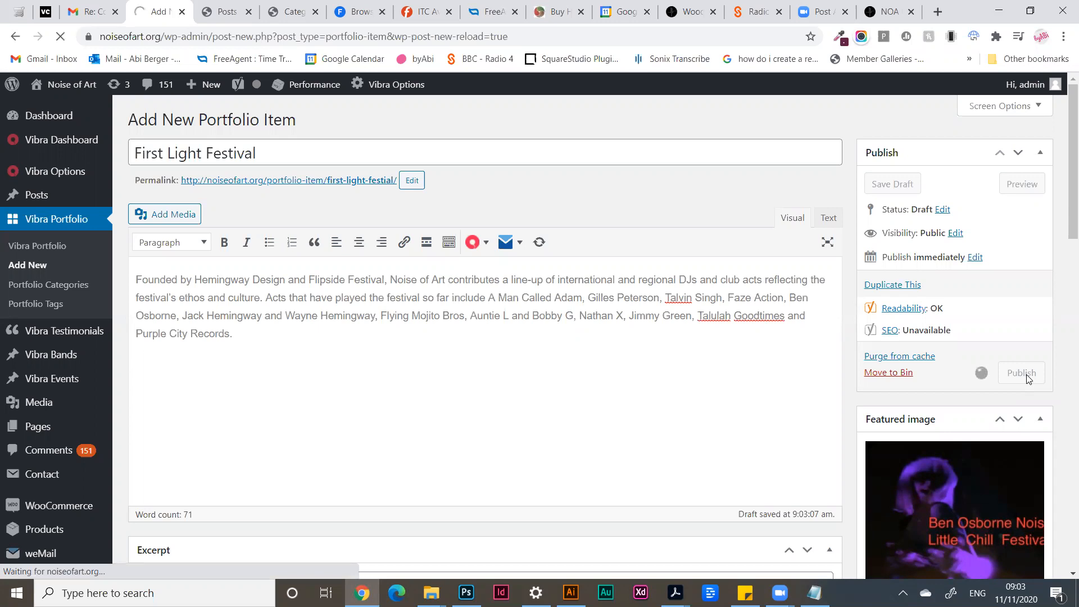
pyautogui.click(1021, 372)
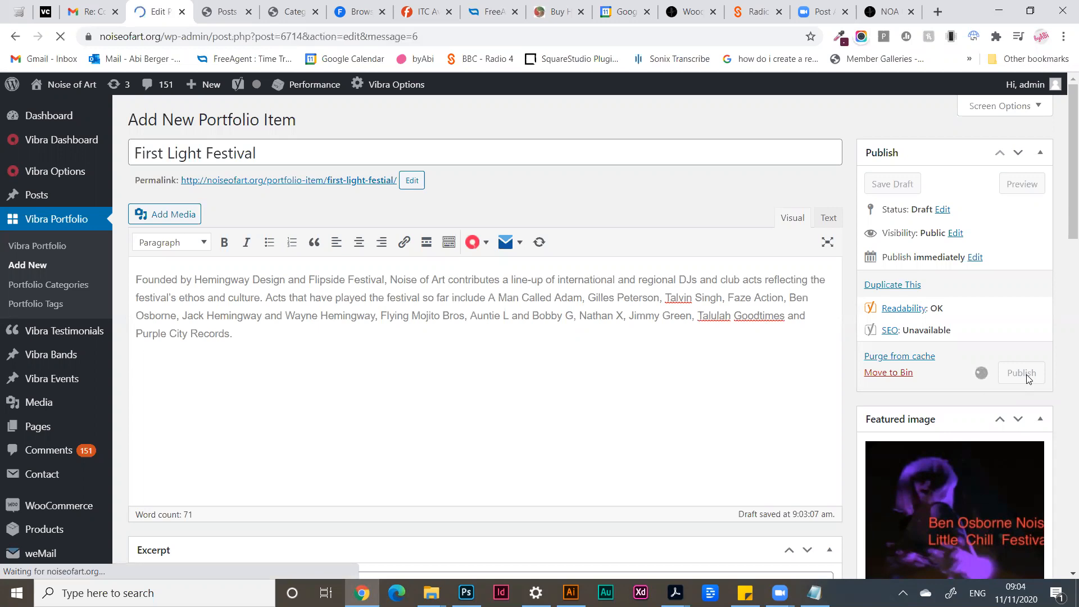
pyautogui.click(1020, 372)
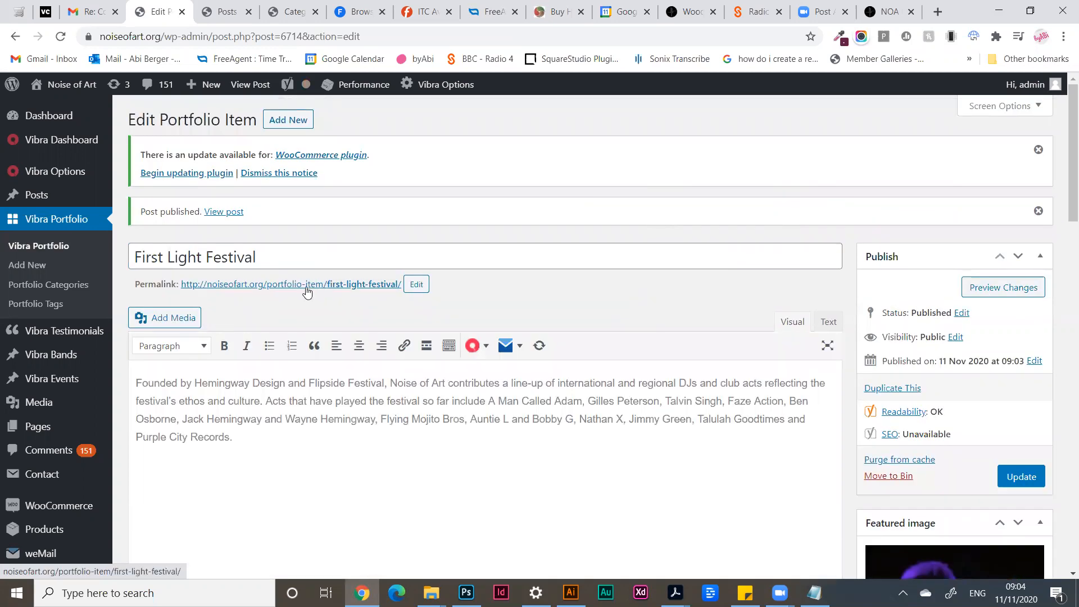
pyautogui.click(307, 284)
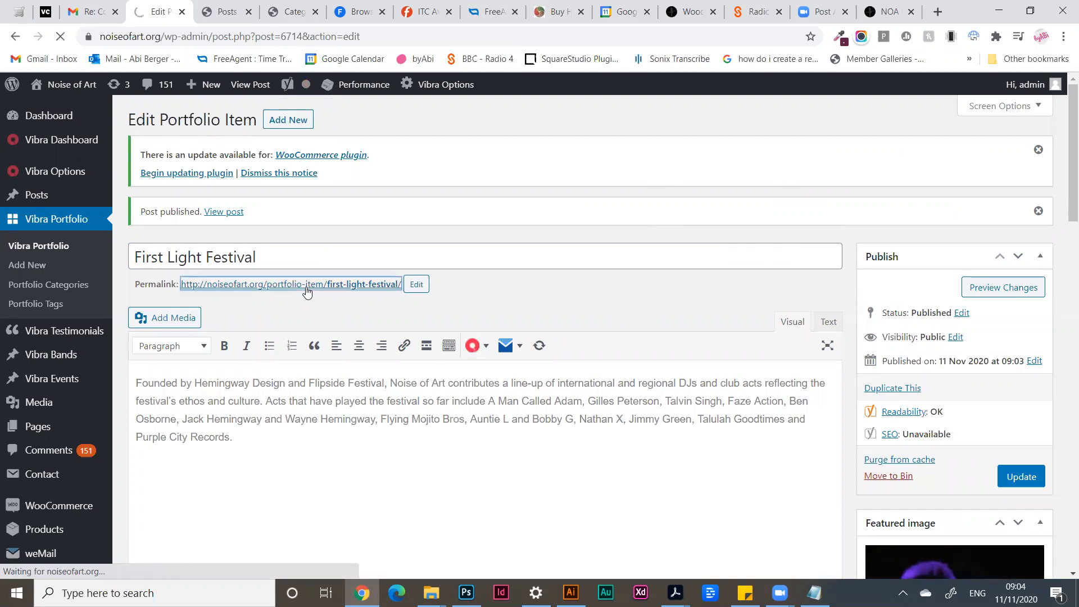